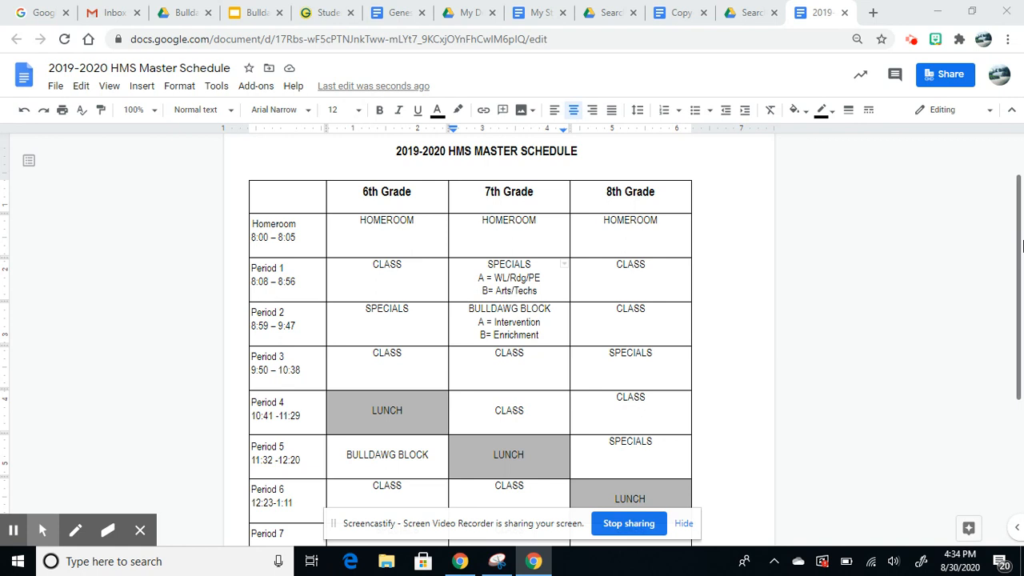
pyautogui.scroll(-3)
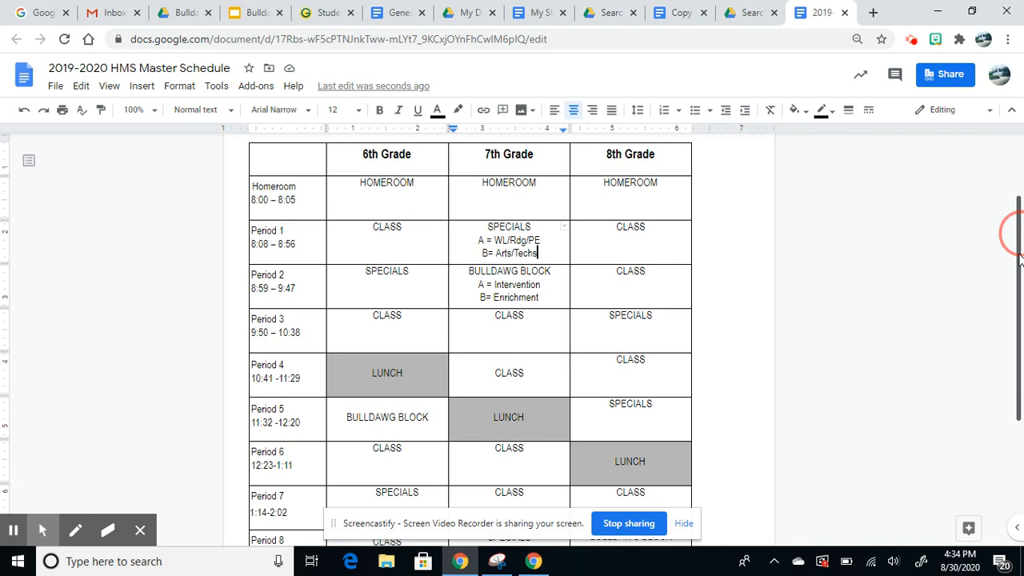
pyautogui.scroll(-3)
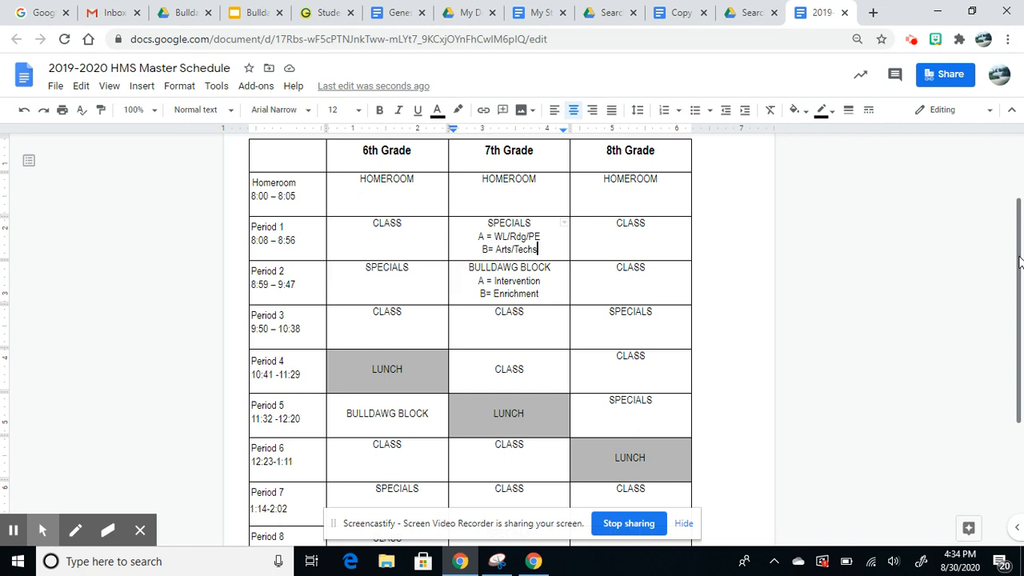
pyautogui.scroll(-3)
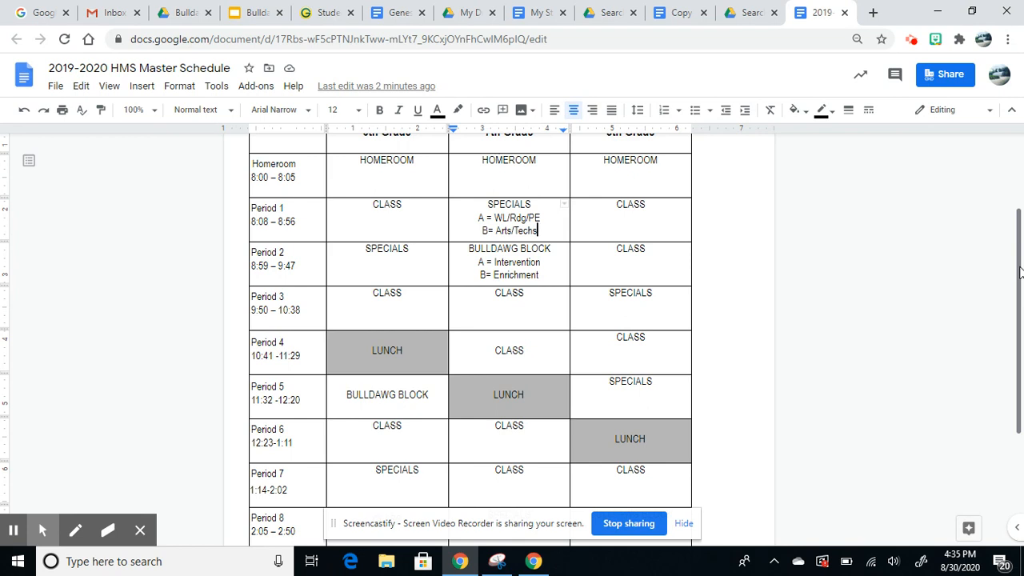
pyautogui.moveTo(579, 272)
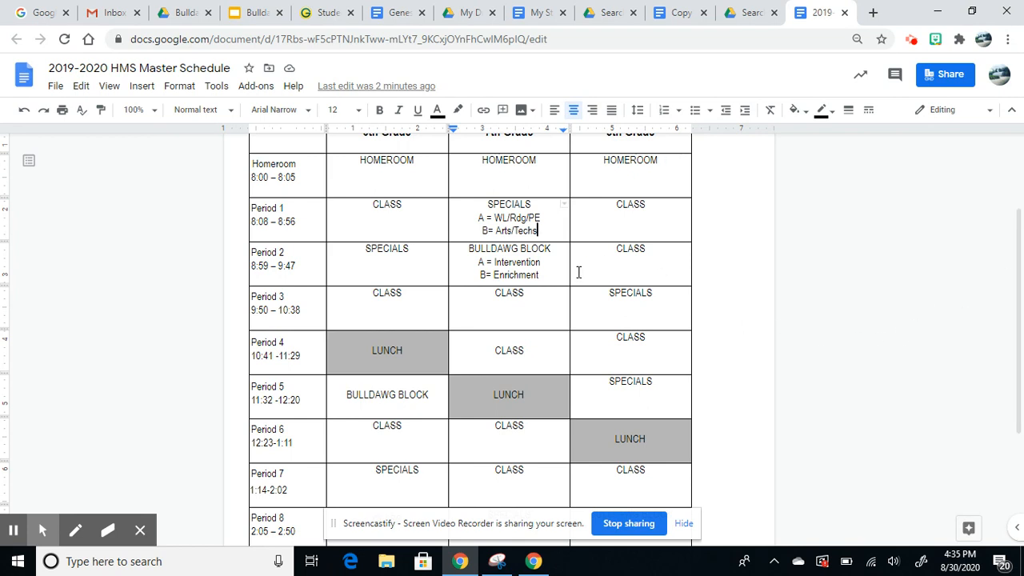
pyautogui.doubleClick(513, 262)
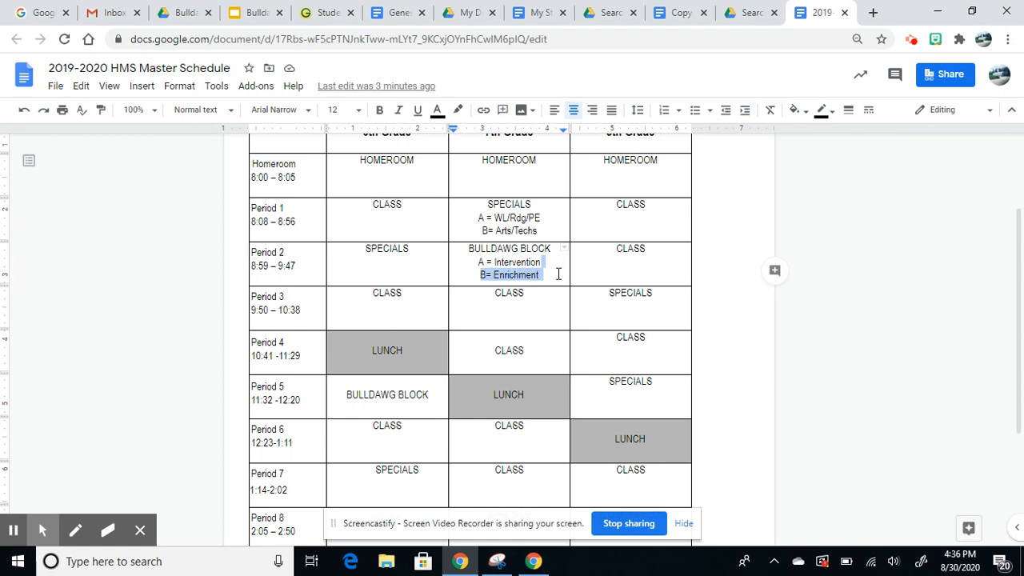
pyautogui.moveTo(388, 377)
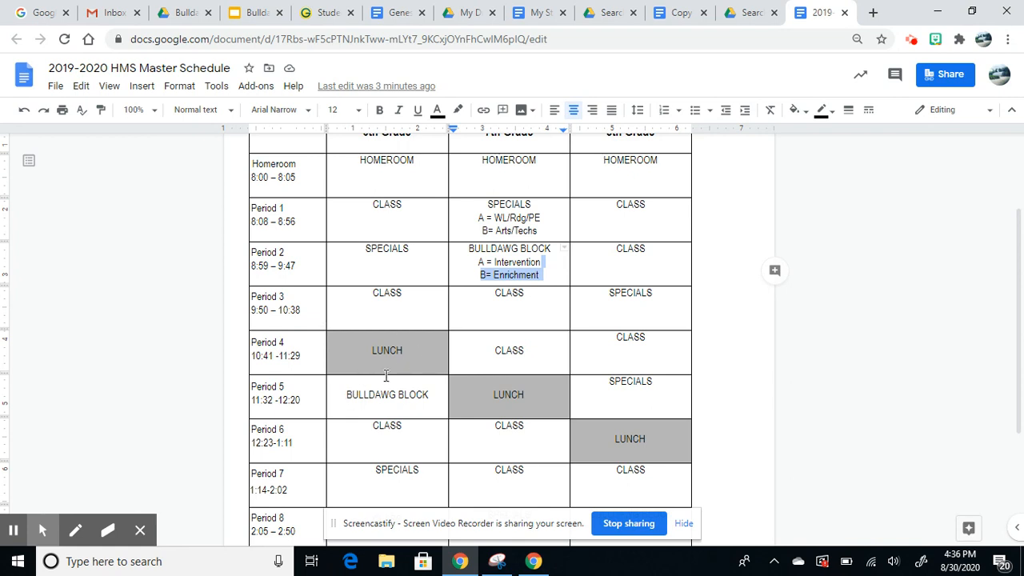
pyautogui.moveTo(462, 364)
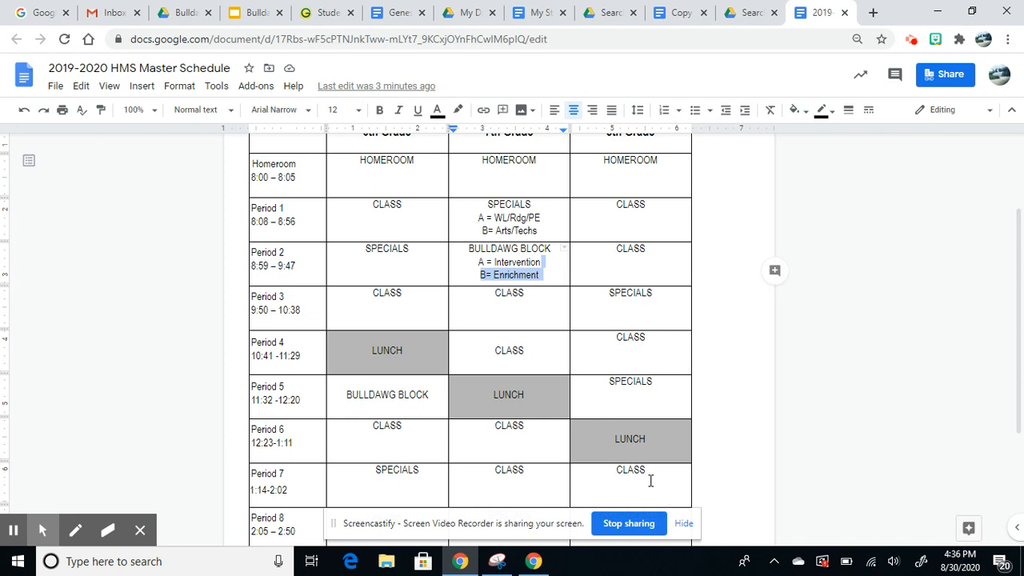
pyautogui.moveTo(400, 349)
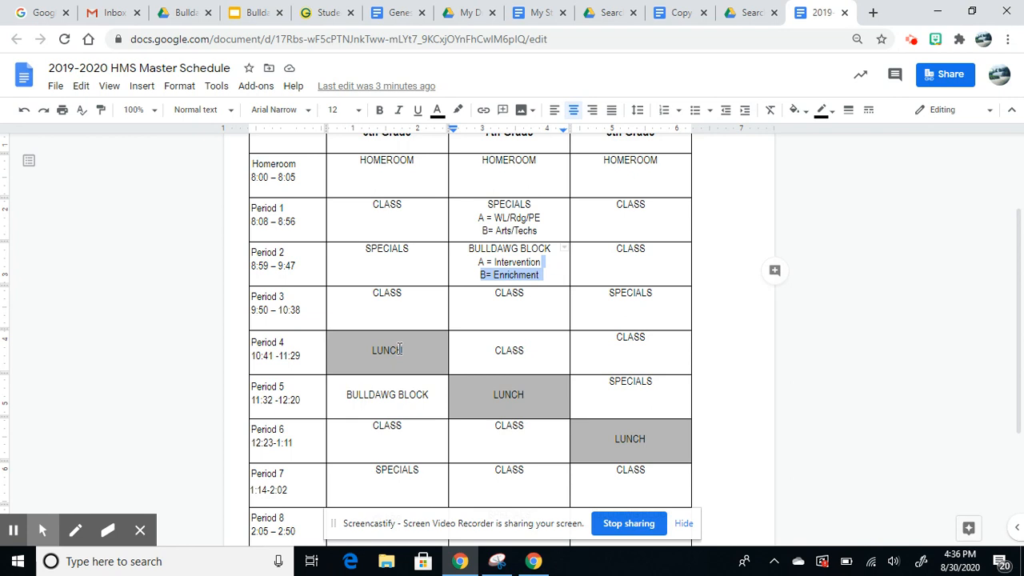
pyautogui.moveTo(583, 349)
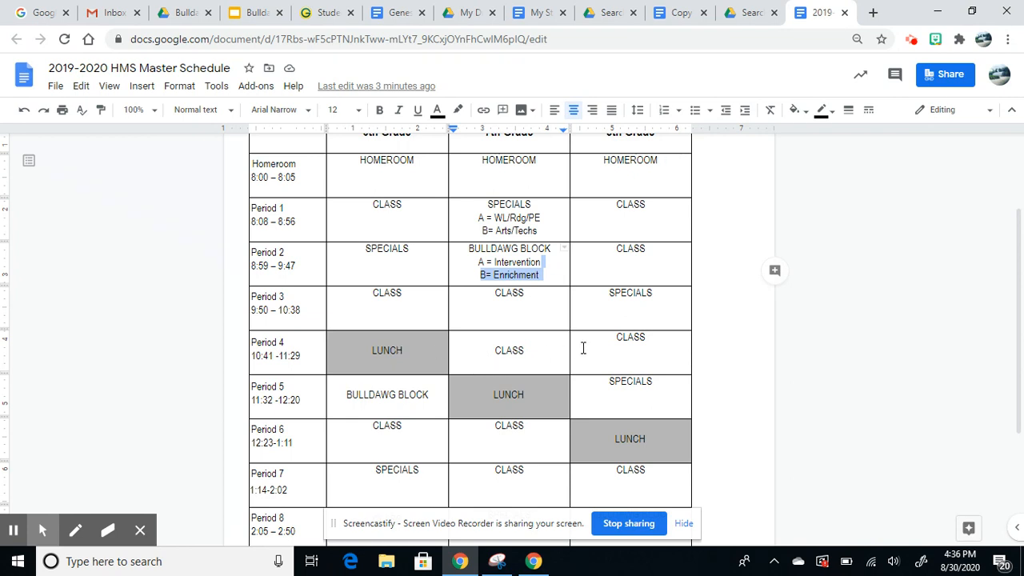
pyautogui.moveTo(594, 448)
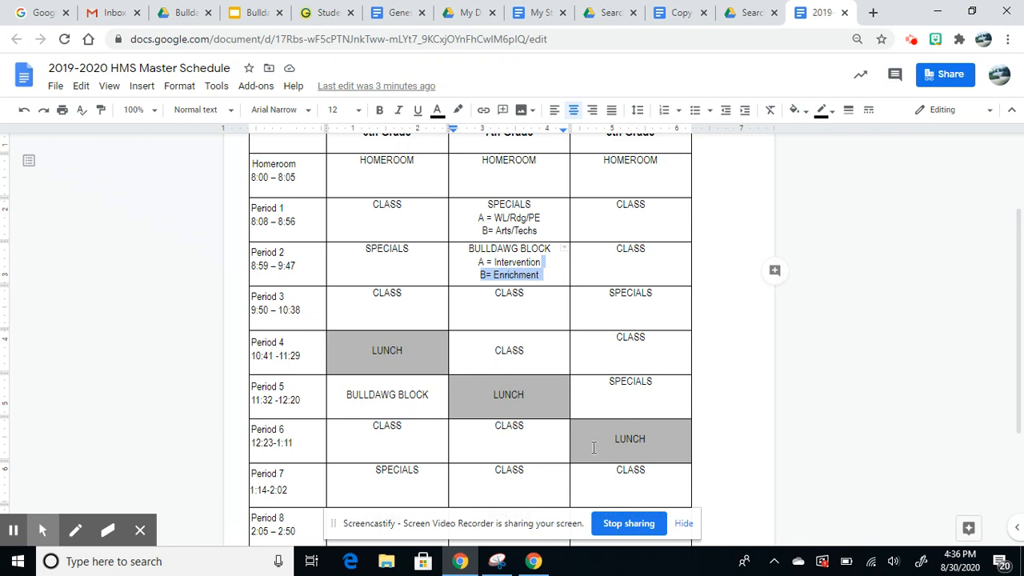
pyautogui.moveTo(1016, 352)
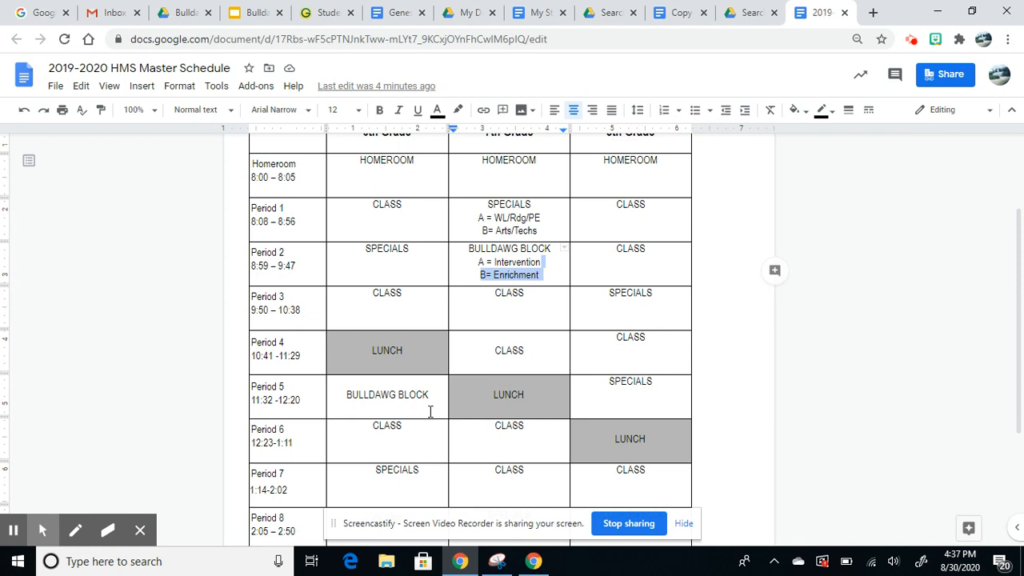
pyautogui.moveTo(435, 413)
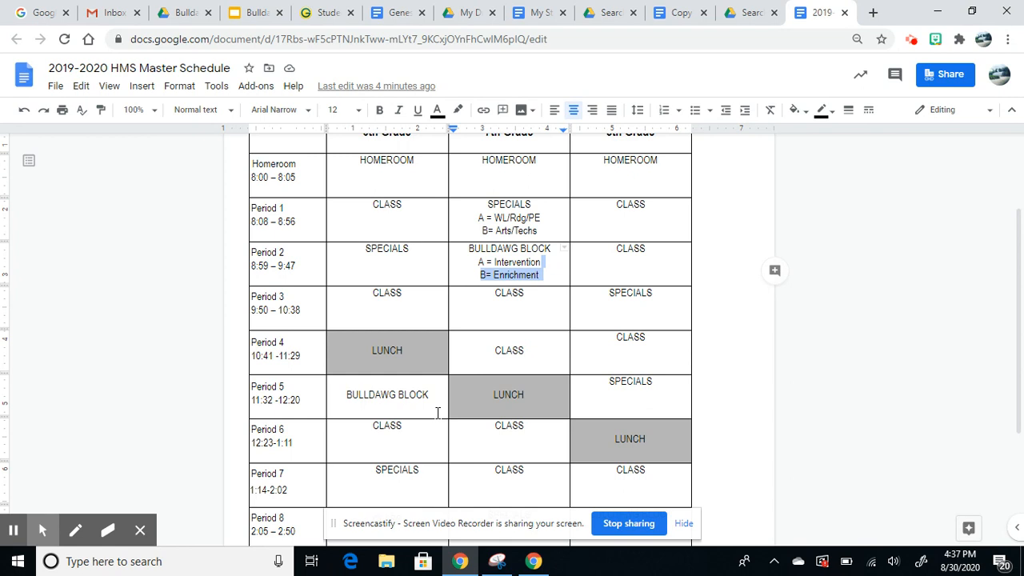
pyautogui.moveTo(467, 237)
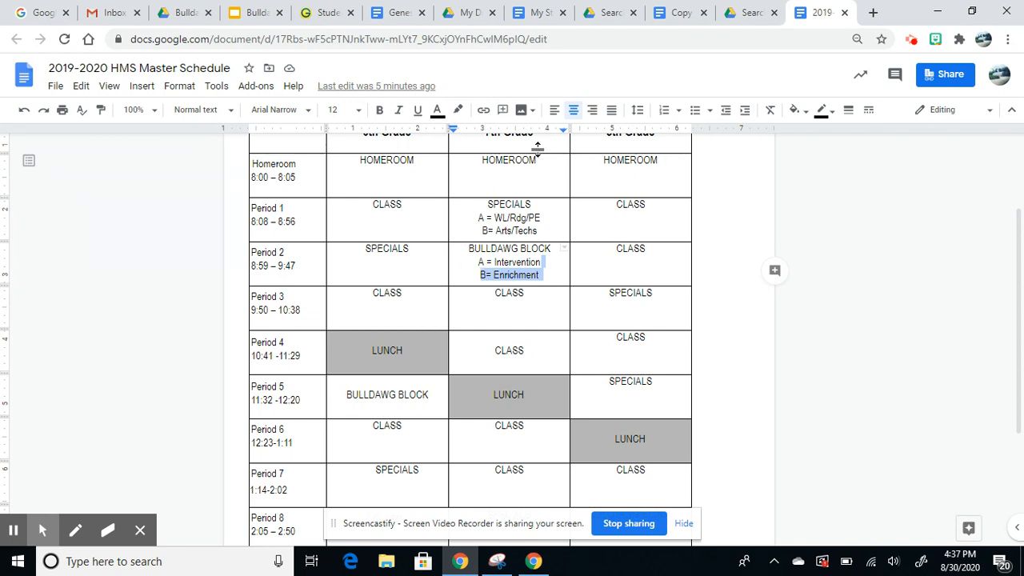
pyautogui.moveTo(573, 142)
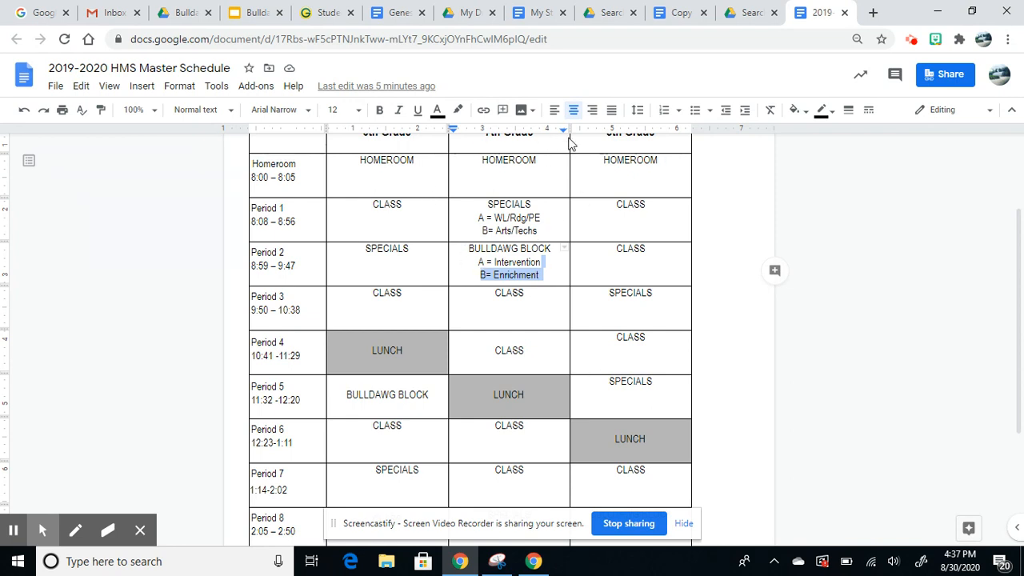
pyautogui.moveTo(586, 230)
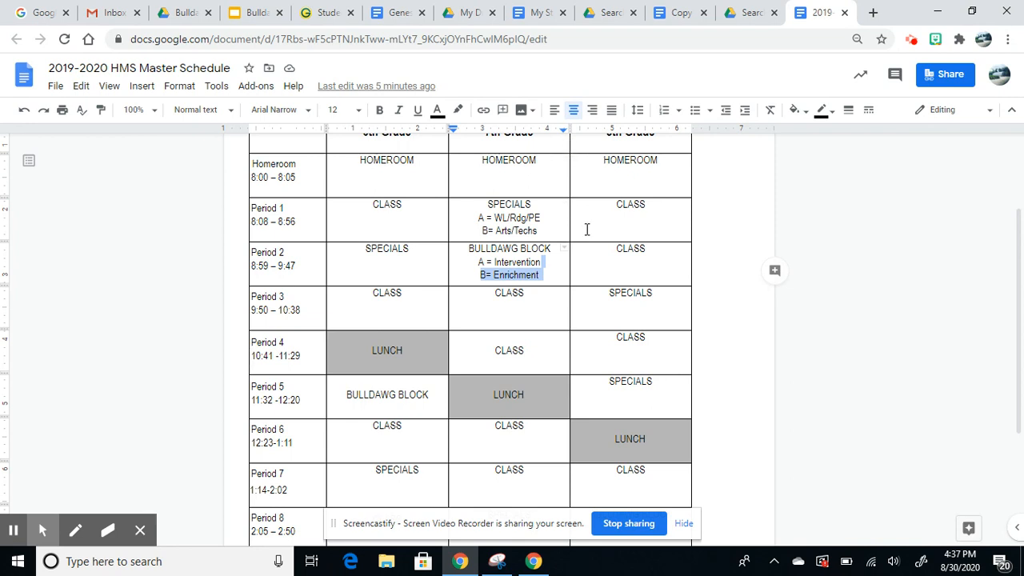
pyautogui.moveTo(797, 355)
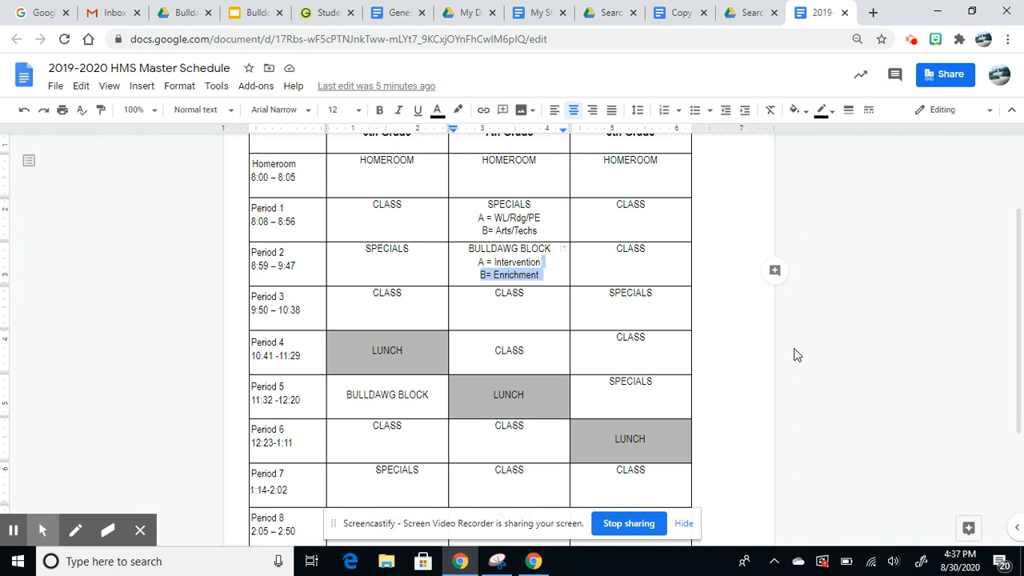
pyautogui.moveTo(784, 413)
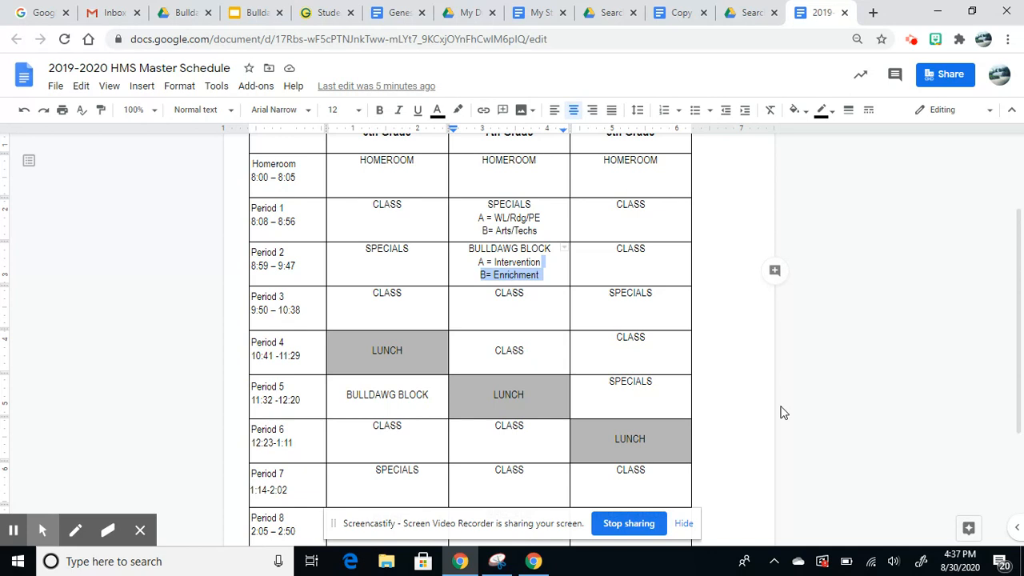